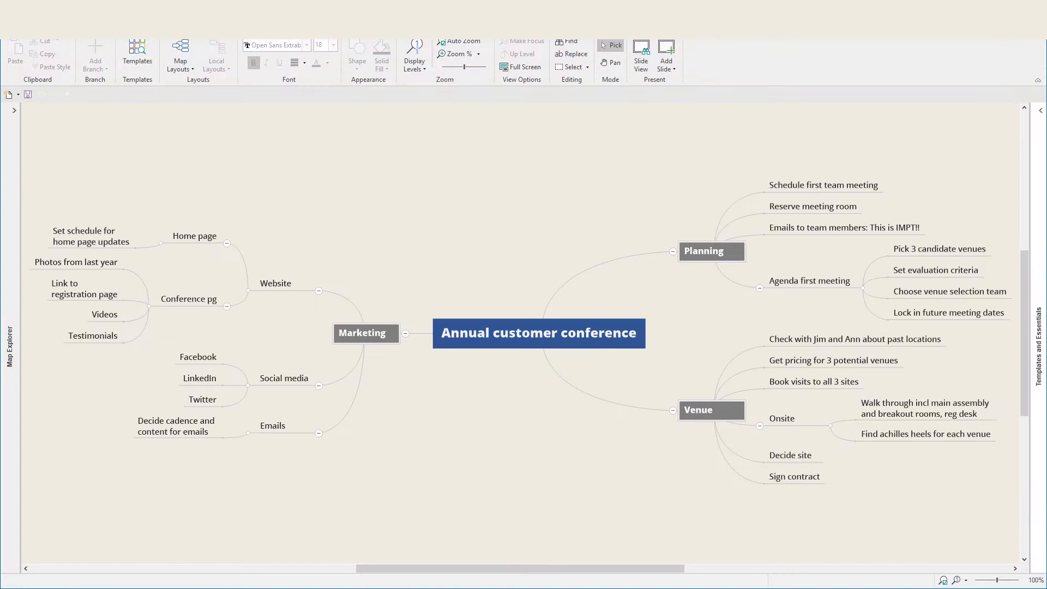
Switch the conference mind map to the Gantt view on the TASKS tab
left_click(53, 25)
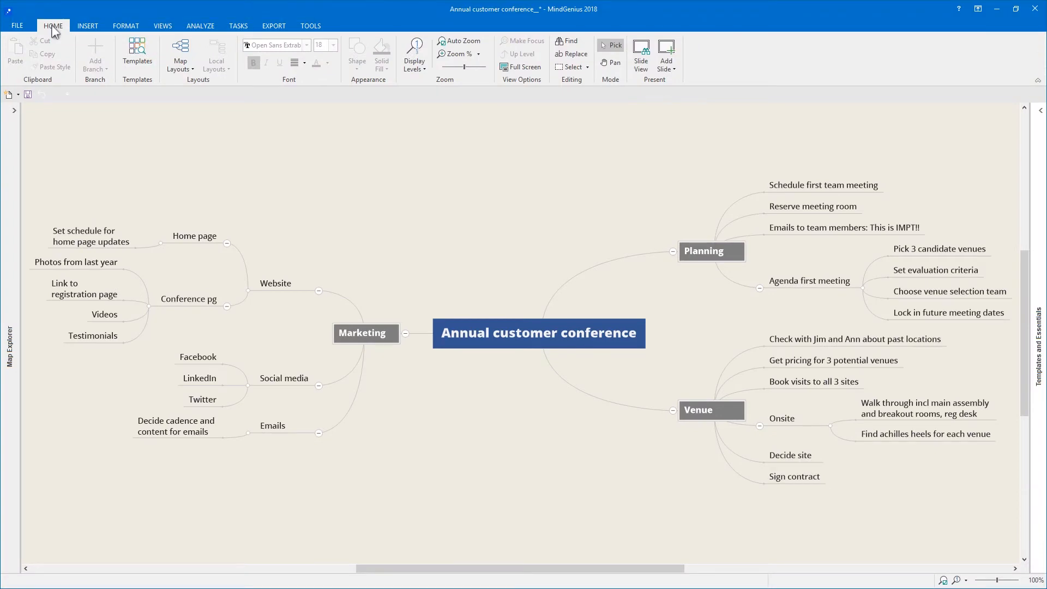
left_click(238, 26)
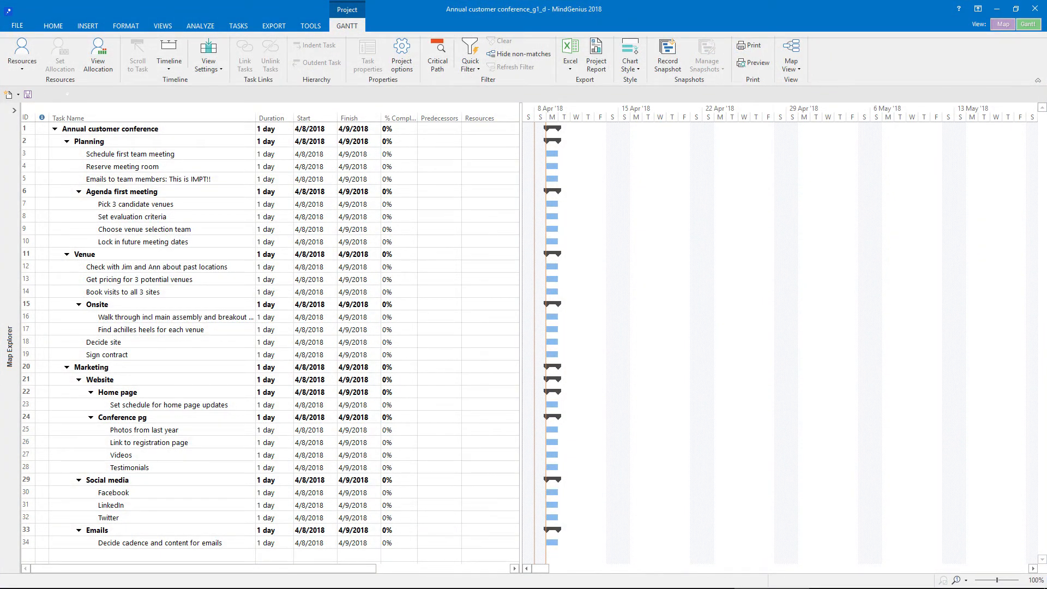
left_click(238, 25)
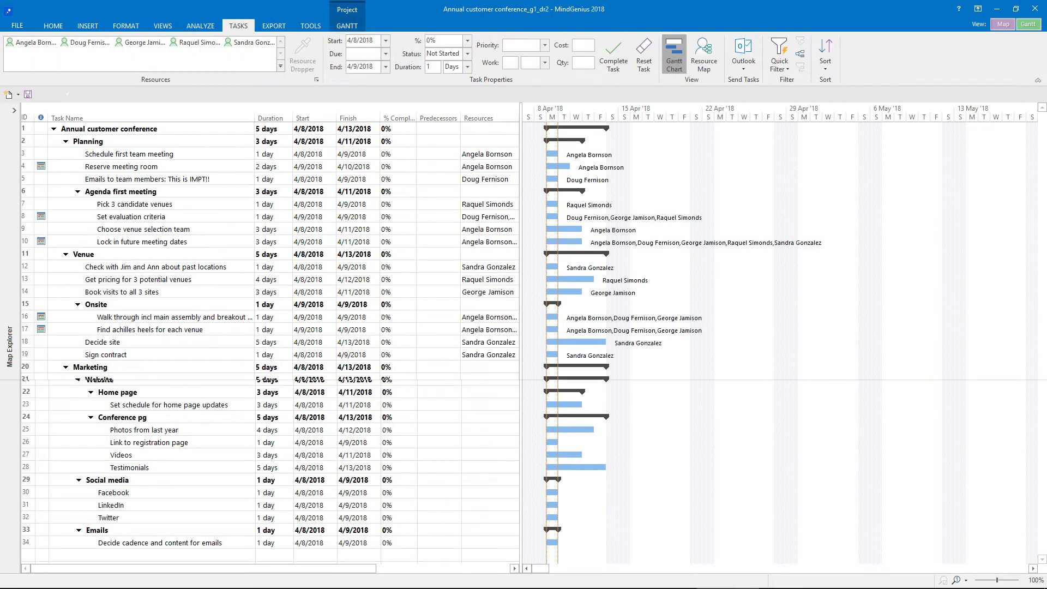